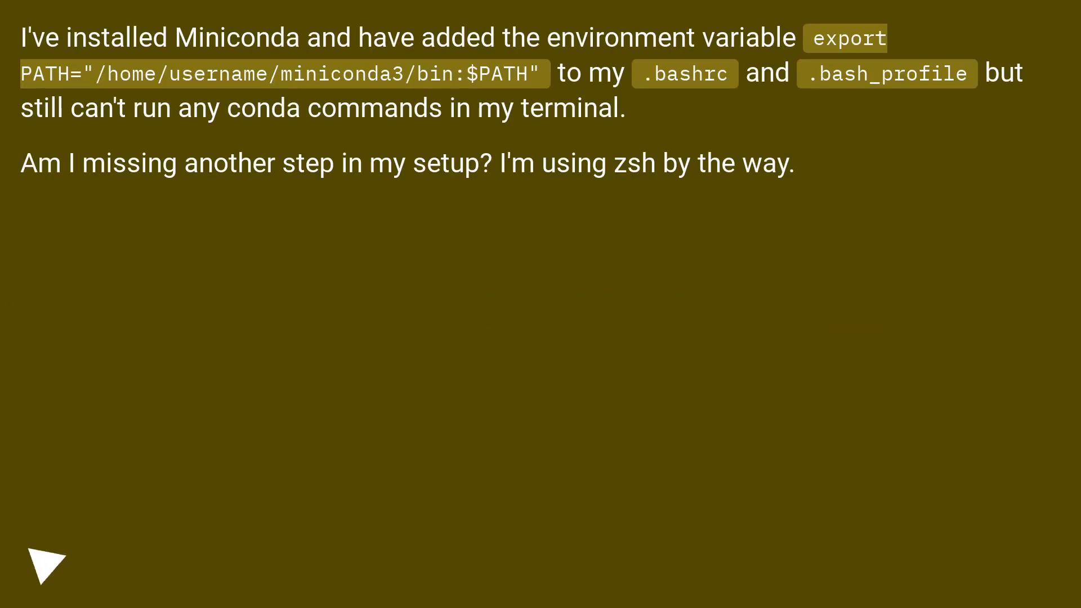
{"action": "left_click", "coordinate": [45, 561]}
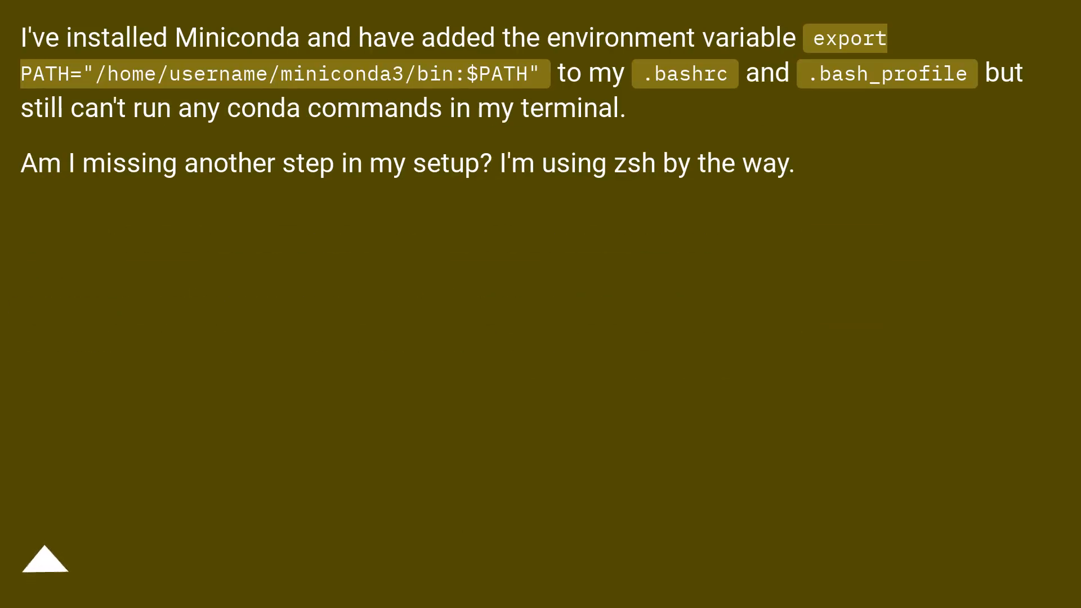
{"action": "left_click", "coordinate": [44, 558]}
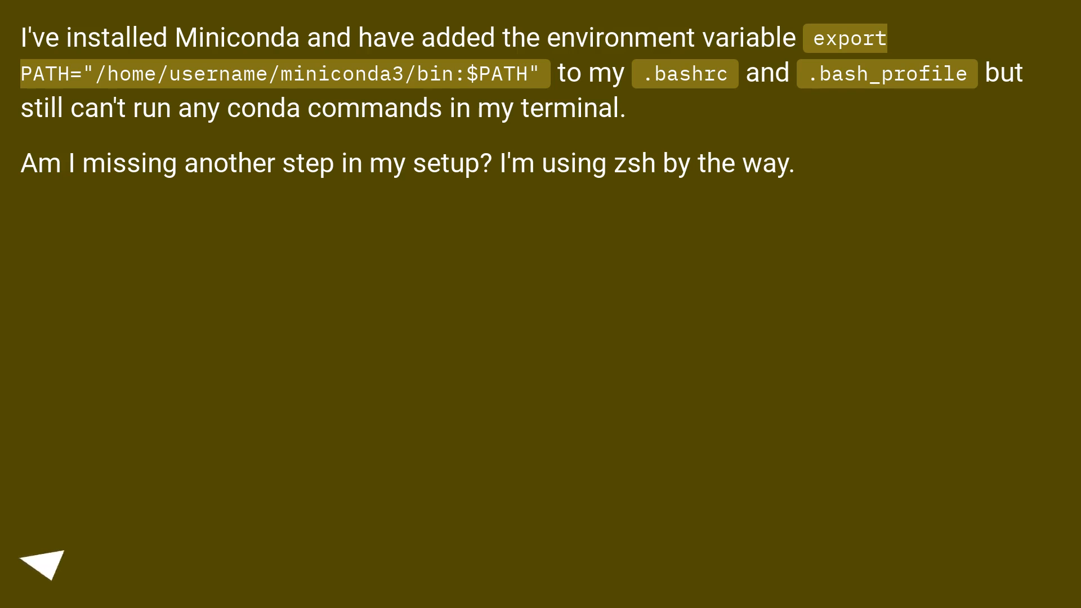
{"action": "left_click", "coordinate": [45, 562]}
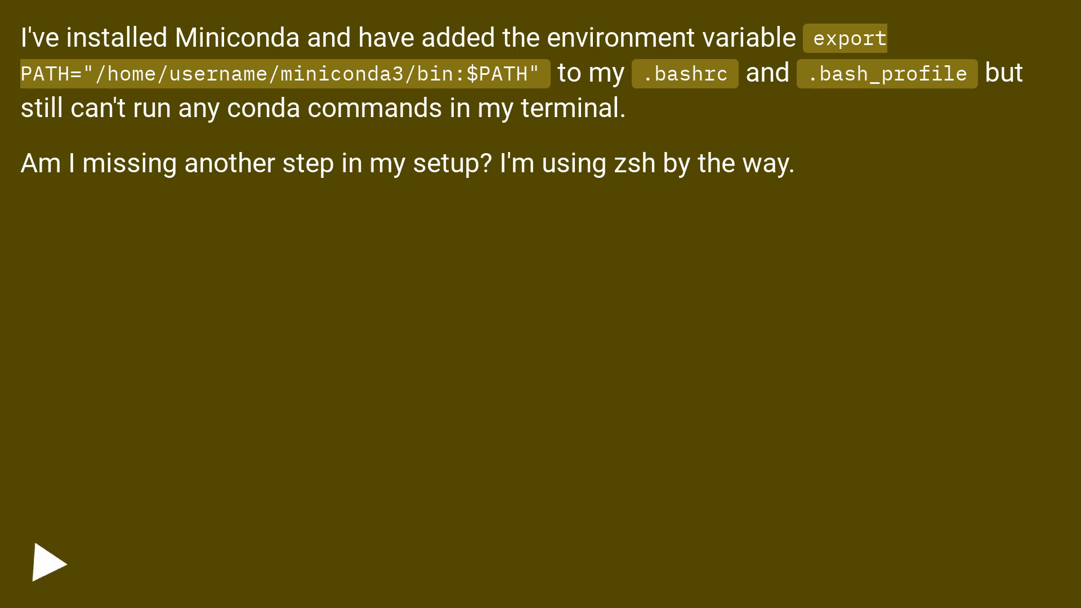
{"action": "left_click", "coordinate": [48, 563]}
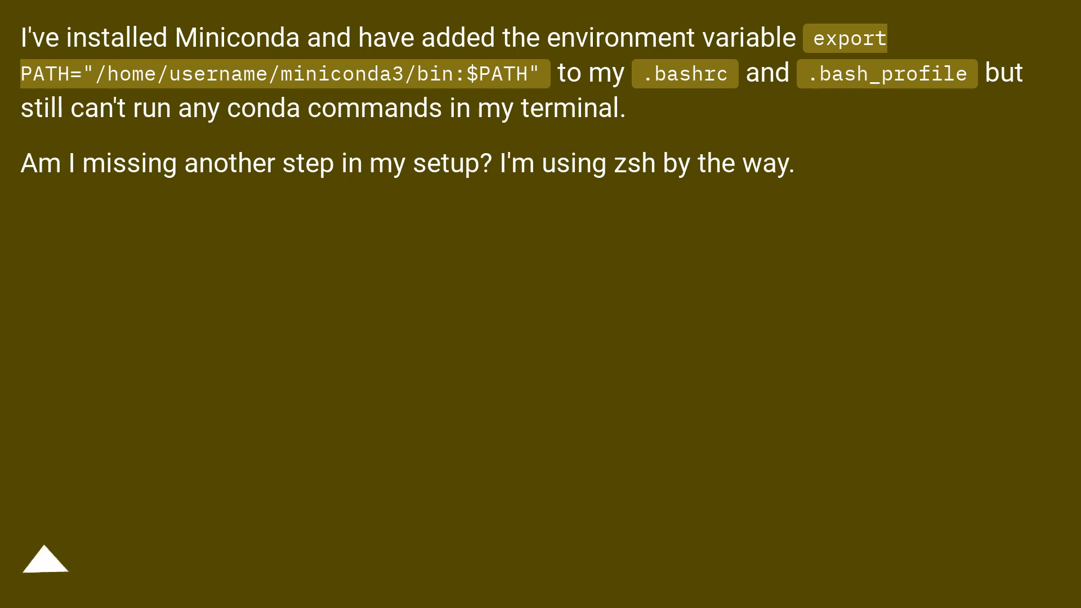
{"action": "left_click", "coordinate": [45, 558]}
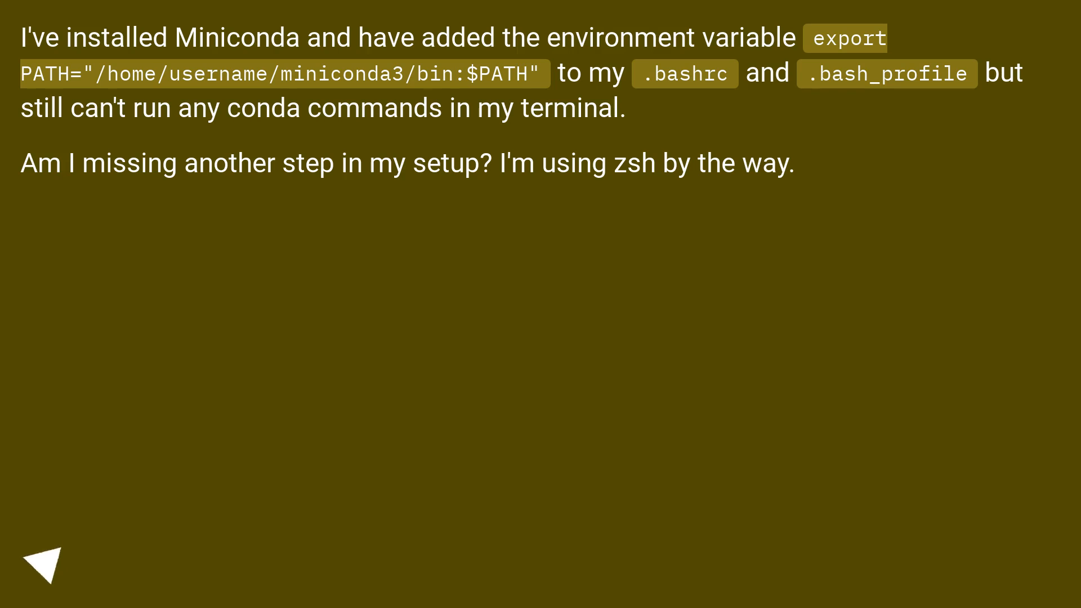
{"action": "left_click", "coordinate": [45, 563]}
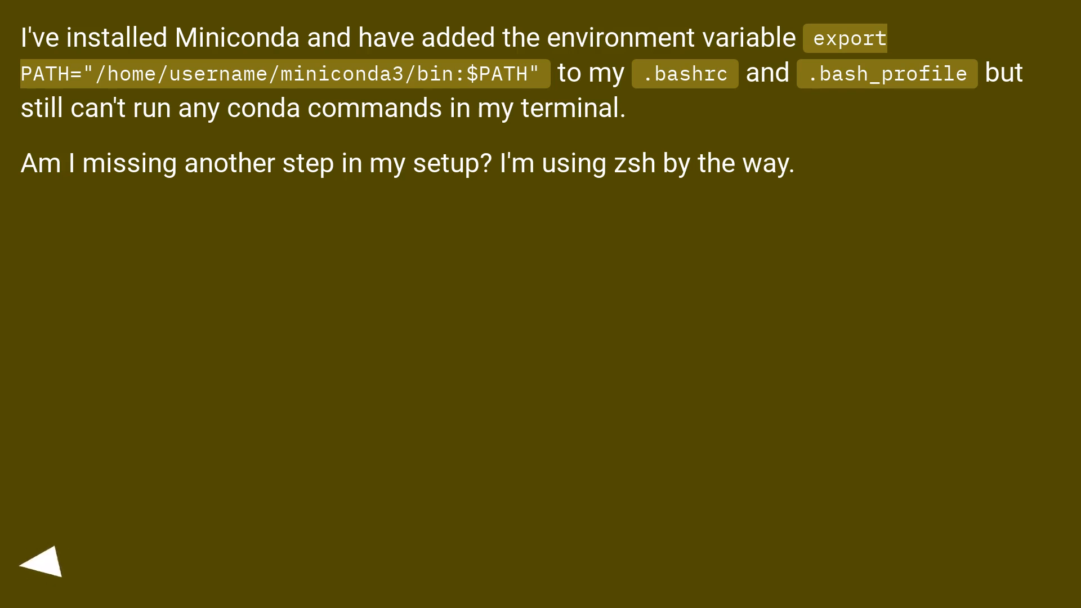
{"action": "left_click", "coordinate": [45, 562]}
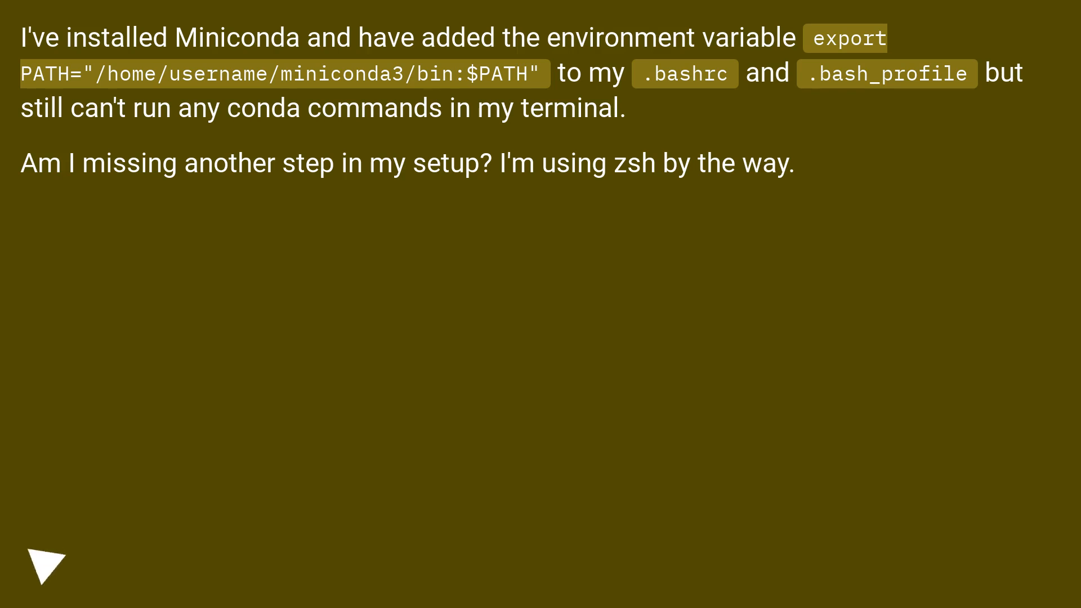